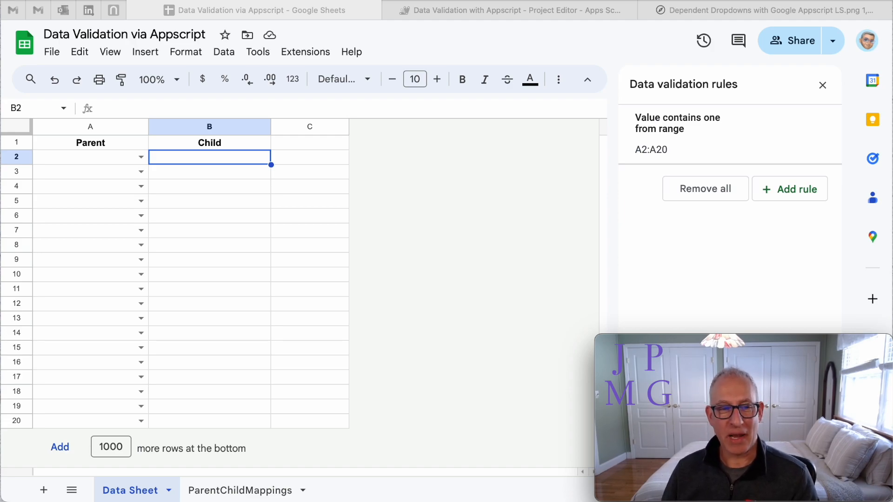
mouse_move(94, 180)
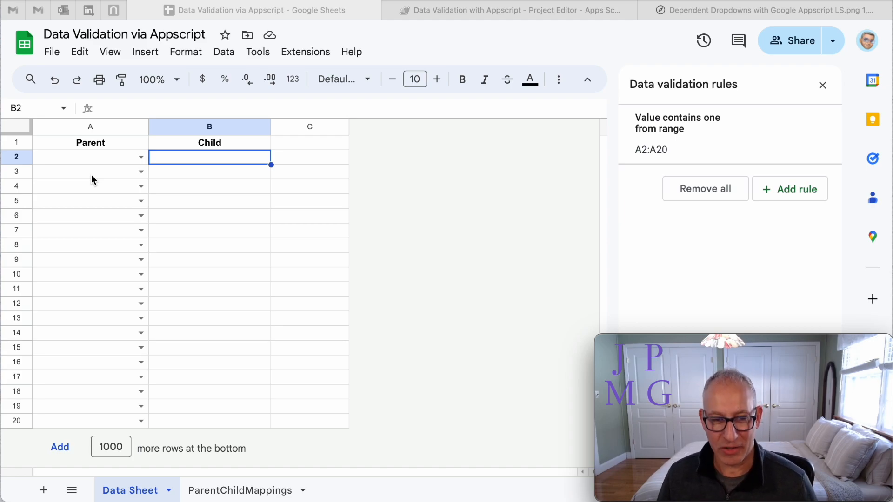
mouse_move(235, 489)
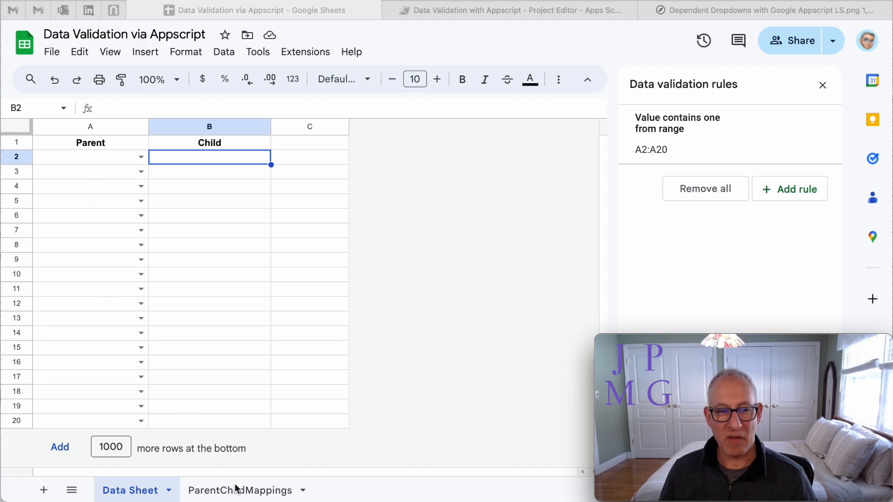
mouse_move(137, 300)
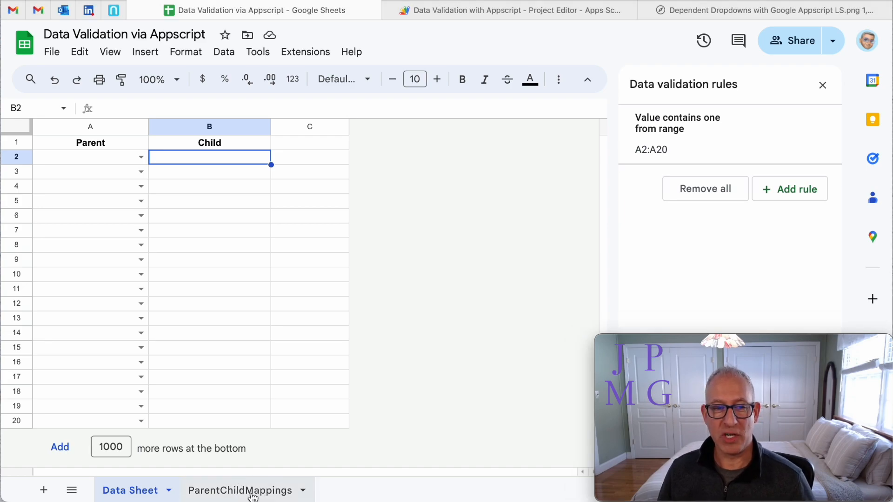
Step: Inspect the parent categories and truck models on the ParentChildMappings sheet
left_click(241, 490)
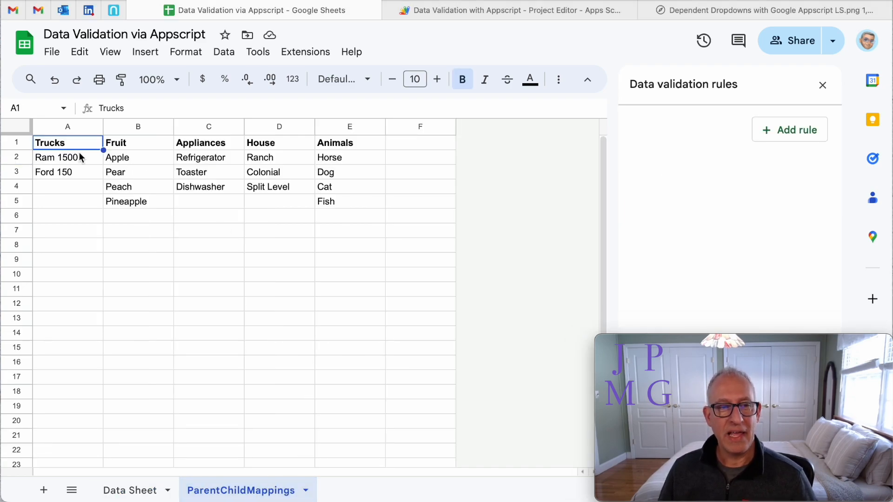
left_click(17, 142)
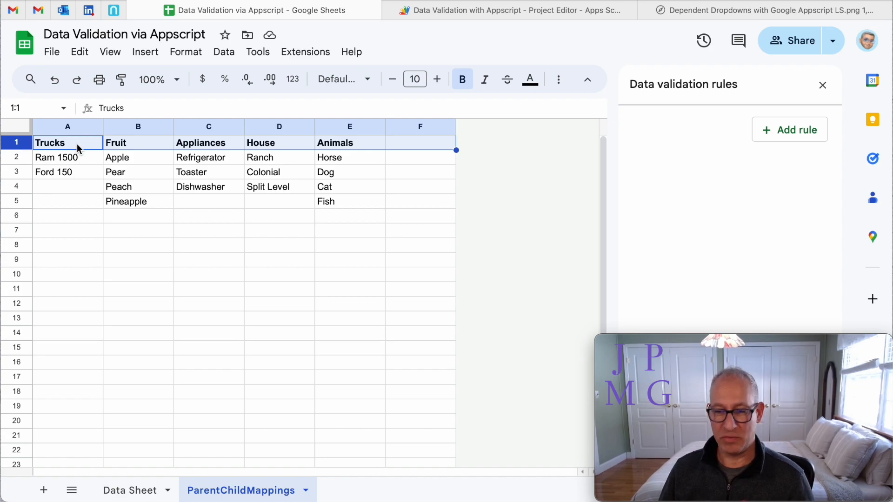
left_click(67, 157)
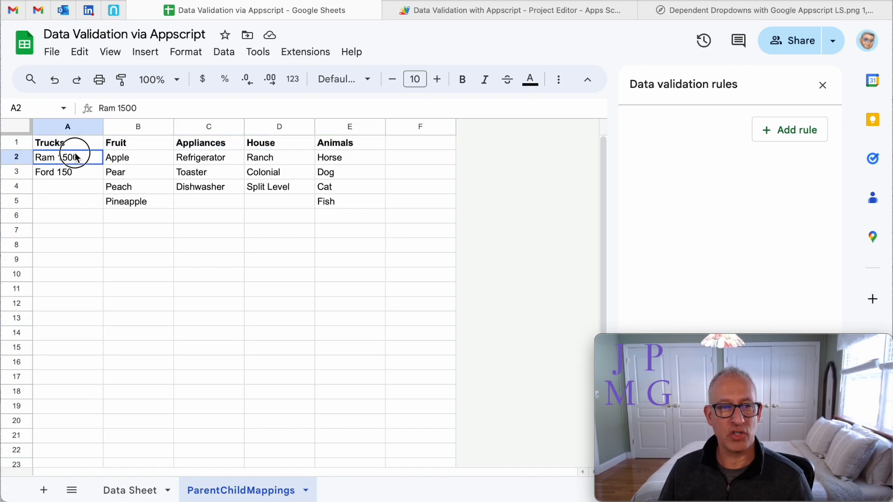
left_click_drag(67, 158, 67, 186)
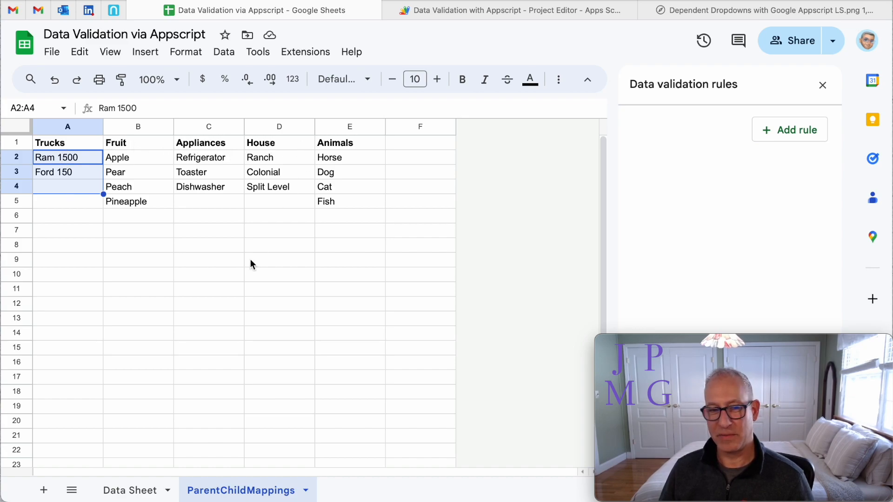
left_click(130, 490)
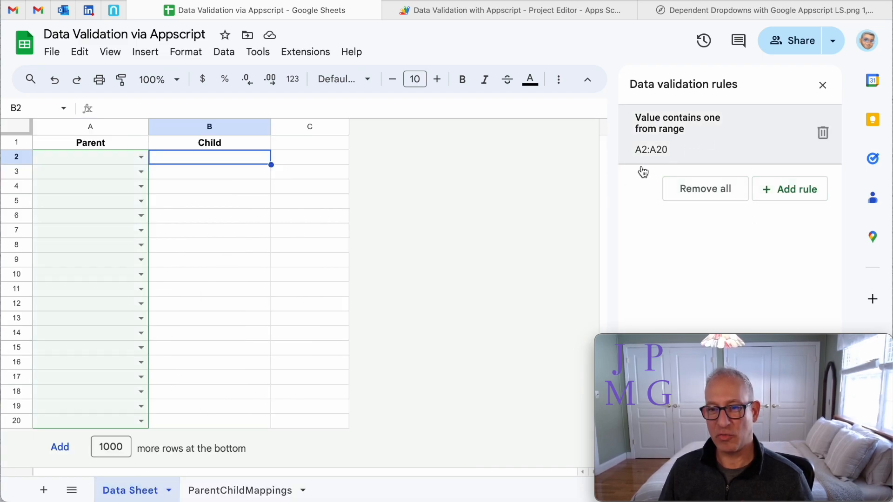
Step: Review the A2:A20 parent rule, then choose Trucks as A2's parent
left_click(90, 157)
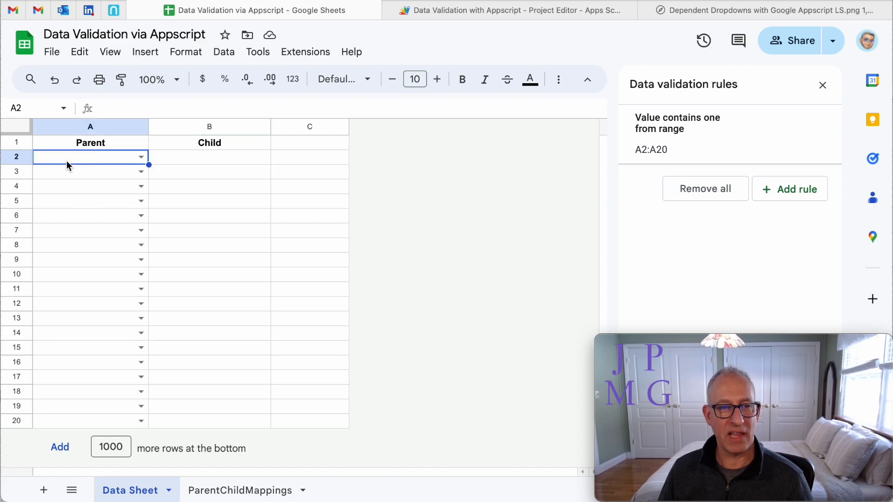
mouse_move(64, 195)
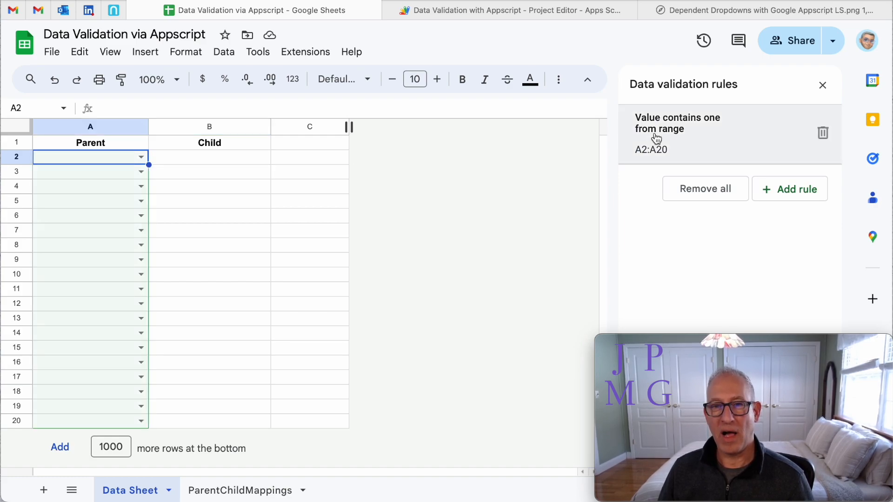
left_click(677, 133)
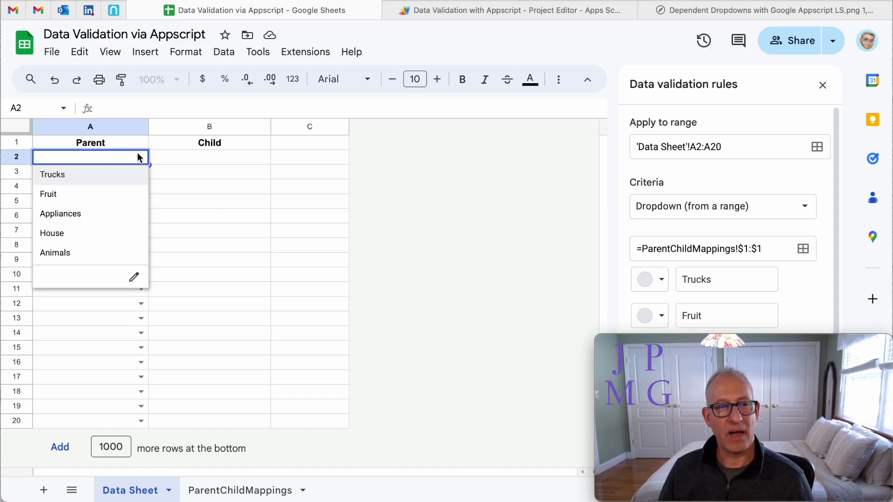
mouse_move(107, 257)
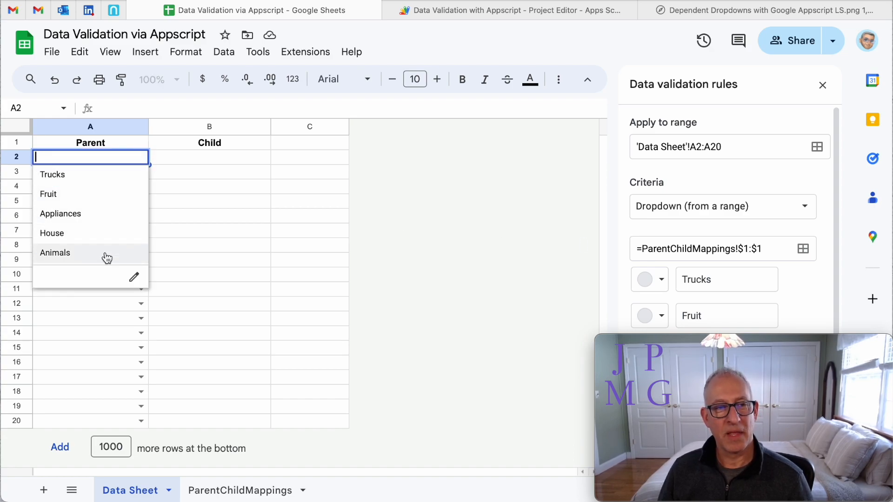
left_click(53, 174)
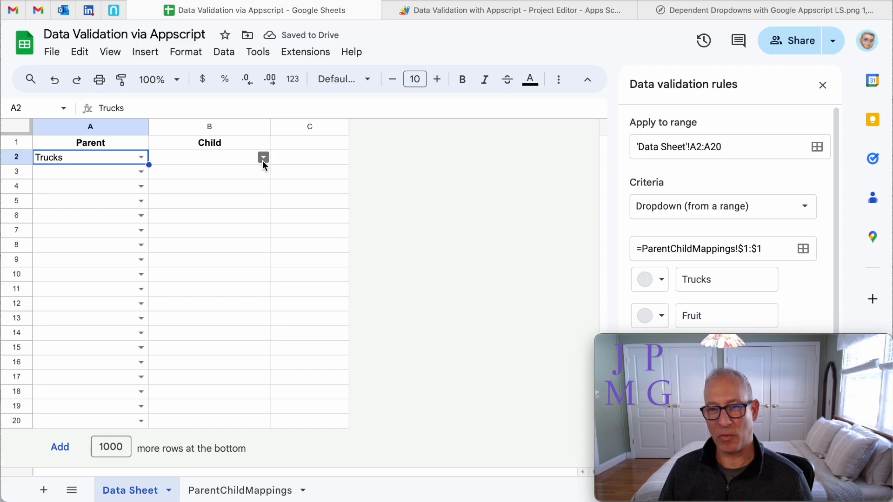
left_click(822, 84)
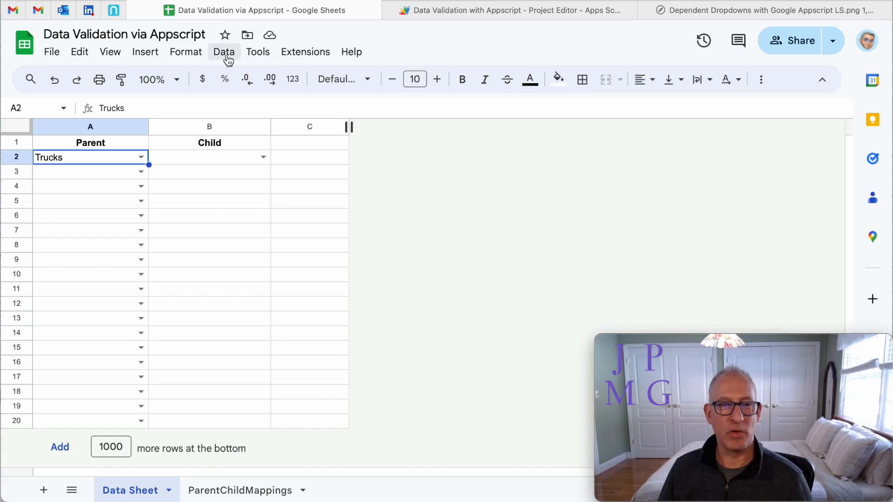
Step: Reopen the validation rules list and pick Trucks as A3's parent
left_click(224, 52)
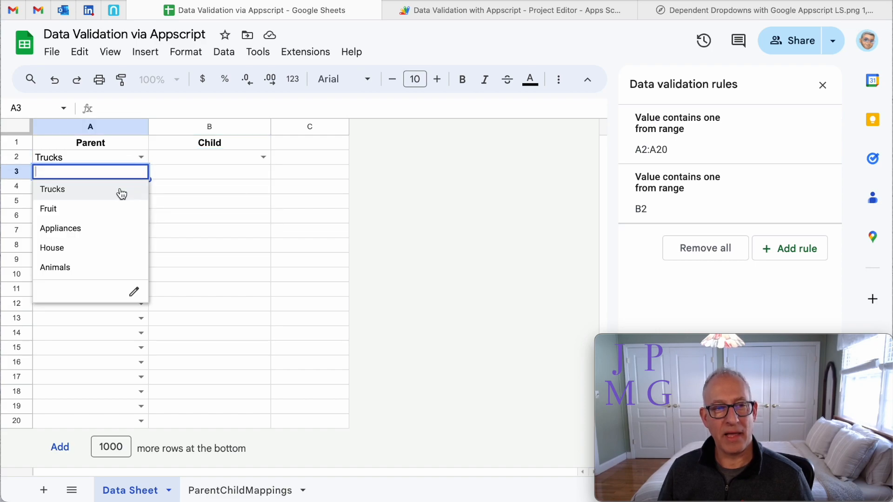
left_click(53, 190)
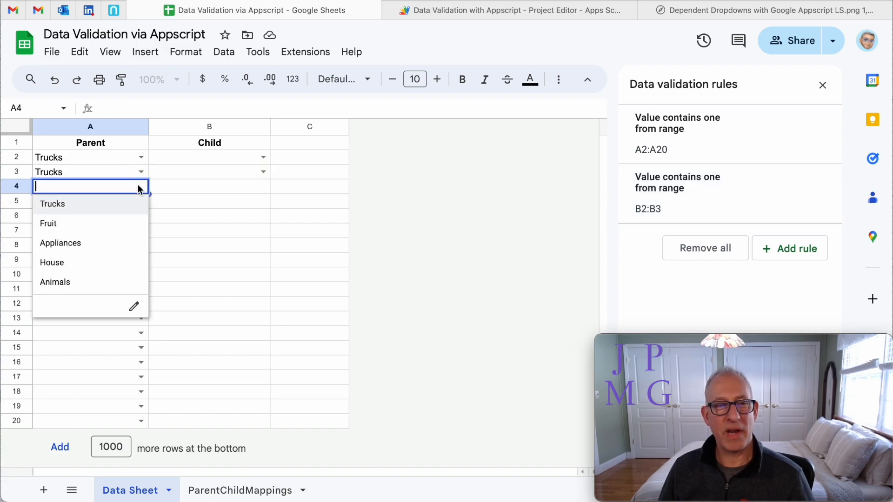
Step: Set Fruit as A4's parent and pick Ram 1500 as B2's child
left_click(49, 223)
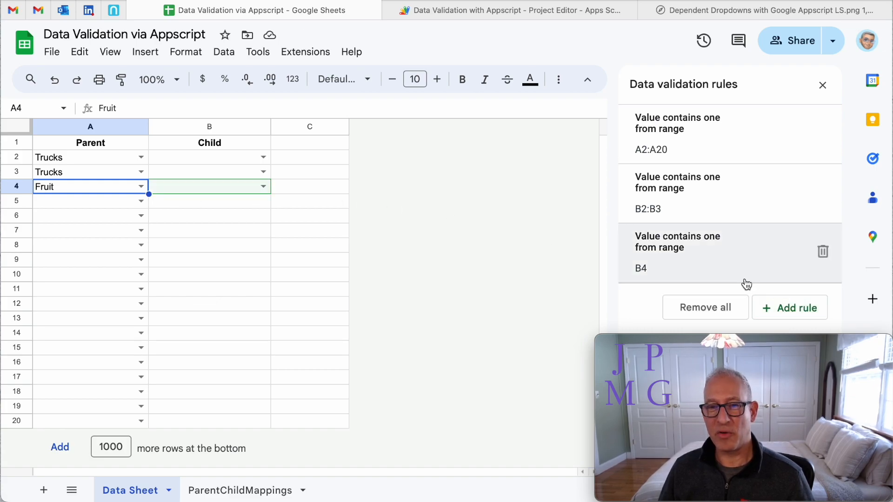
mouse_move(742, 272)
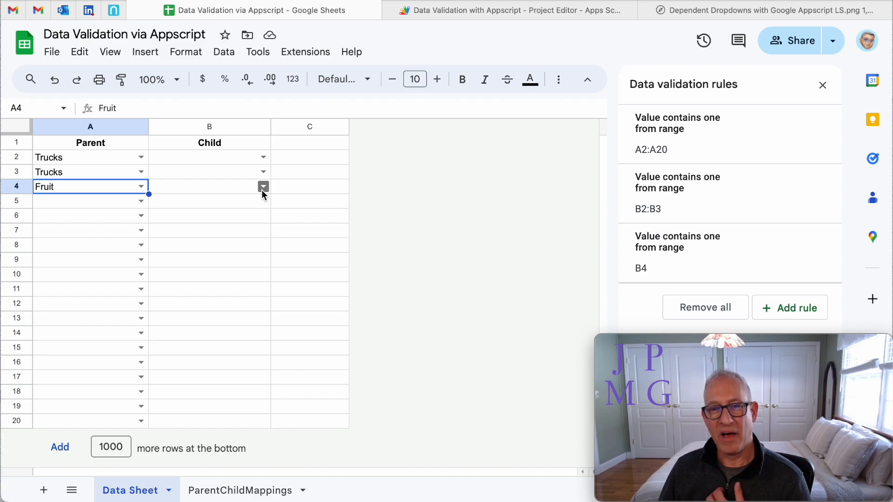
left_click(263, 187)
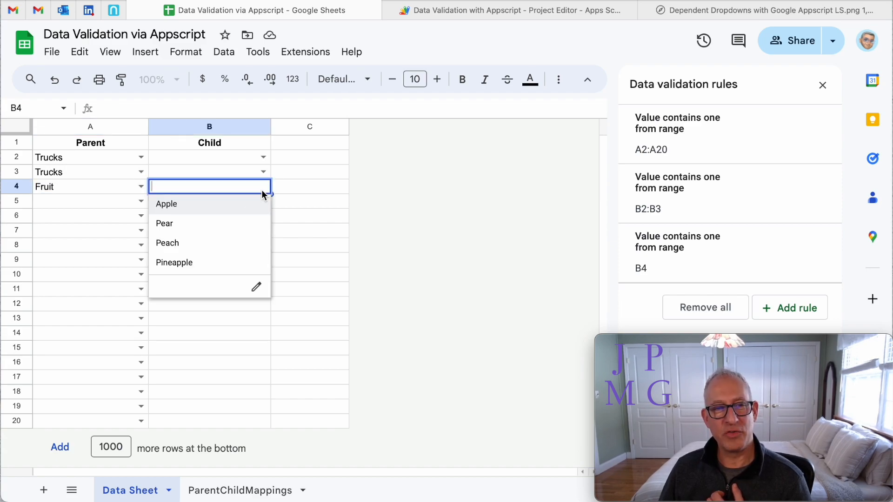
left_click(165, 223)
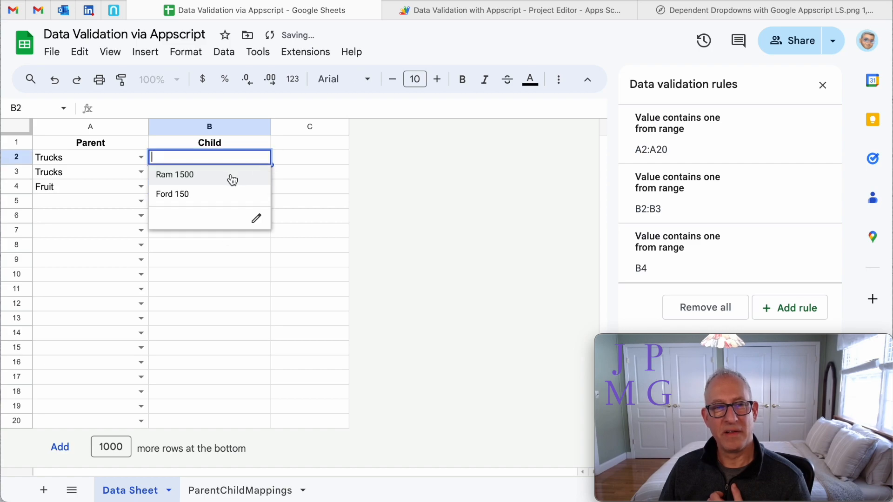
left_click(175, 175)
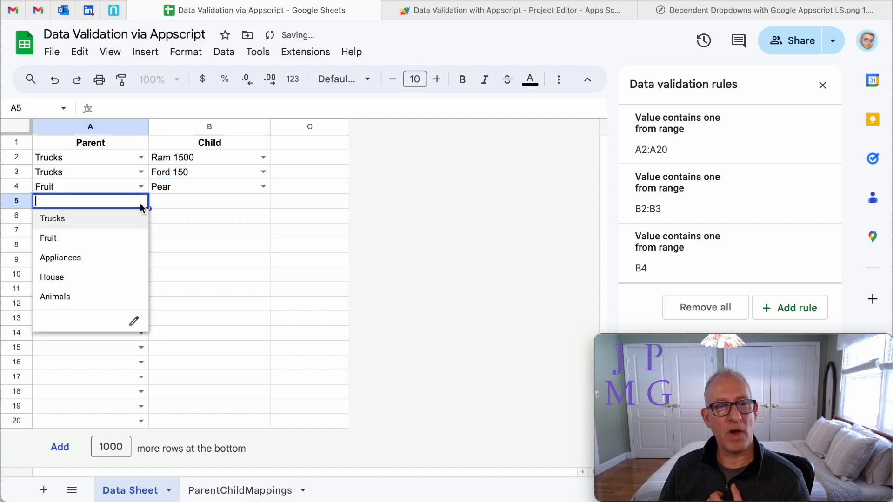
Step: Set row 5's parent to Trucks and row 6 to Fruit with child Peach
left_click(52, 218)
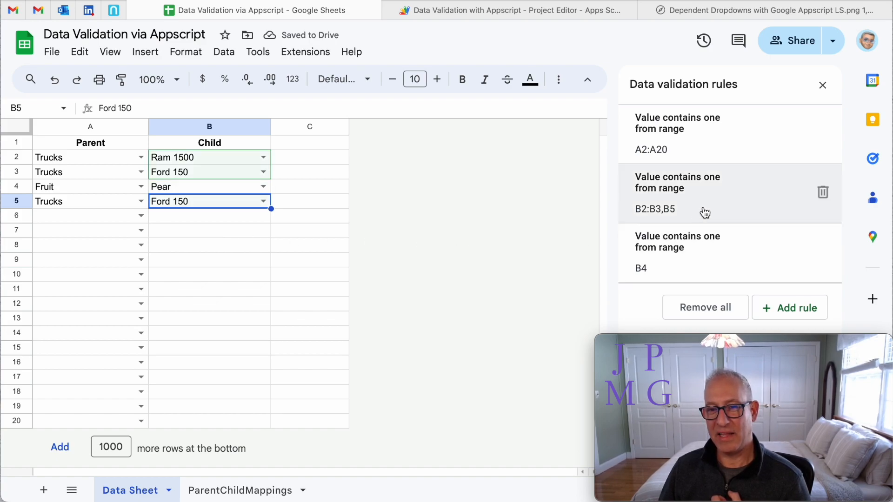
mouse_move(674, 223)
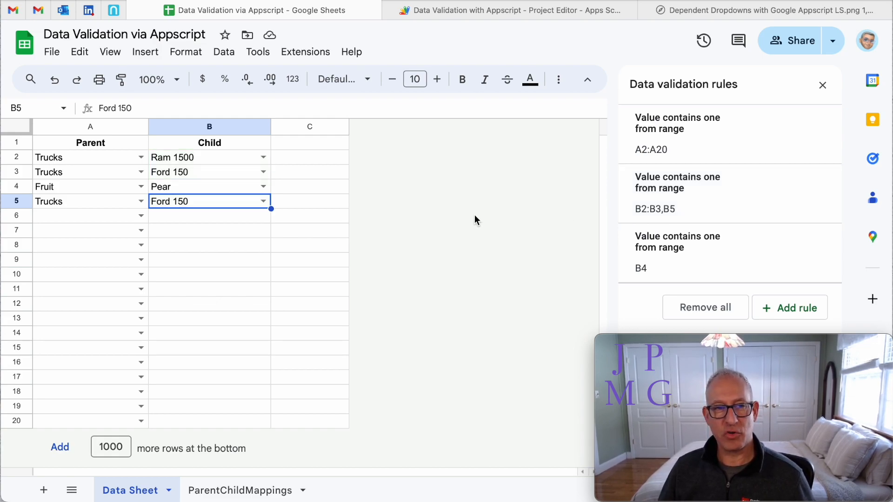
left_click(90, 215)
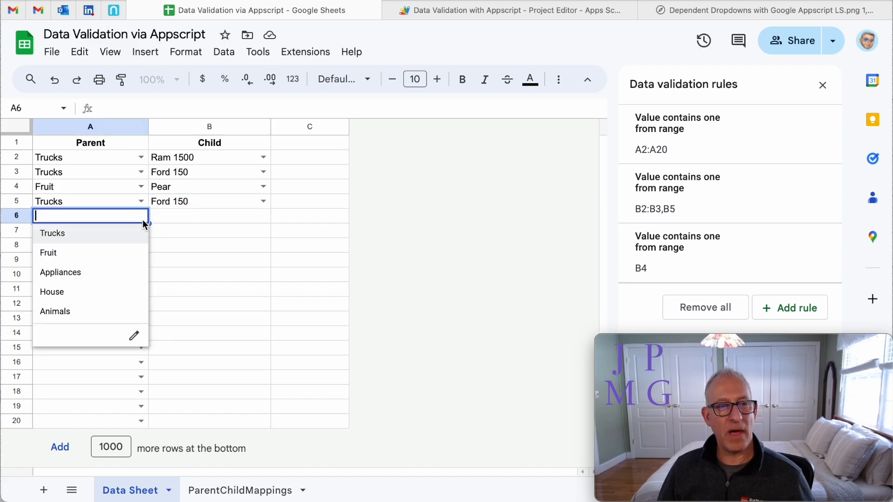
left_click(48, 252)
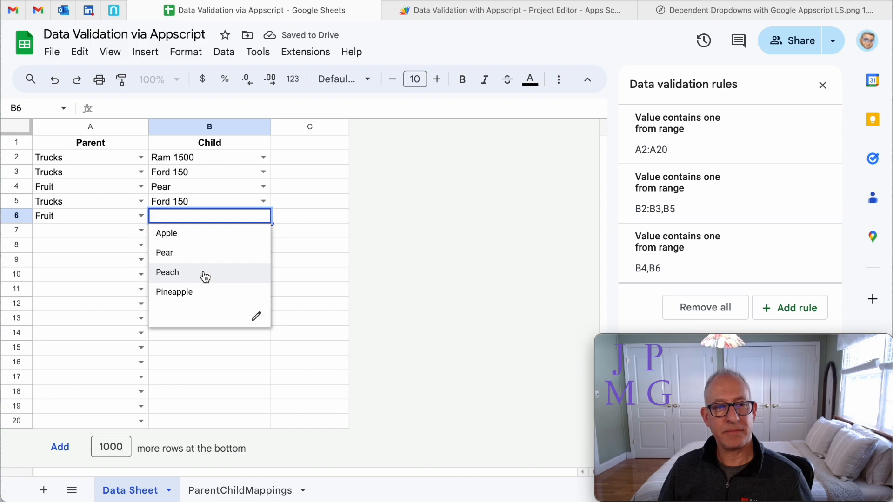
left_click(167, 272)
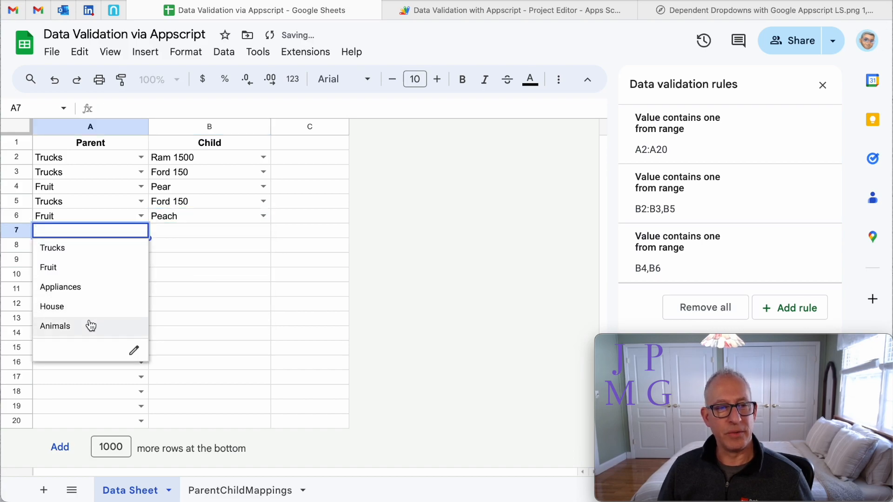
Step: Set row 7's parent to Animals and choose Dog as its child
left_click(55, 325)
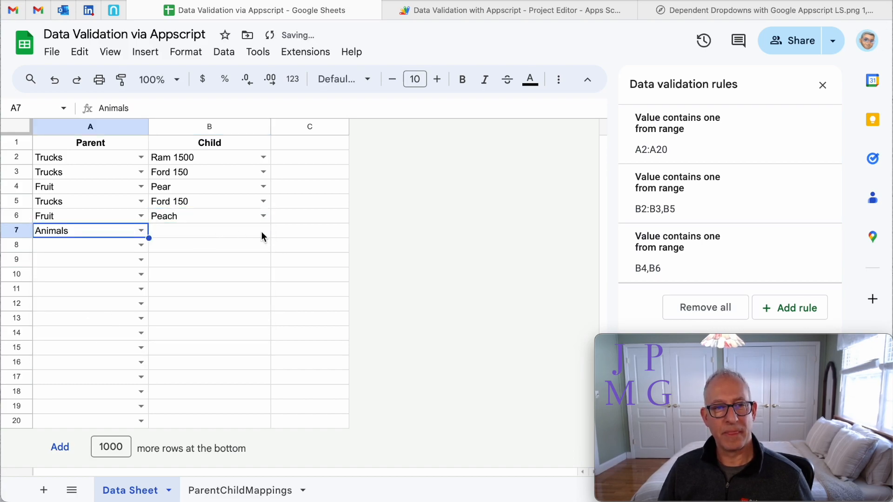
left_click(209, 230)
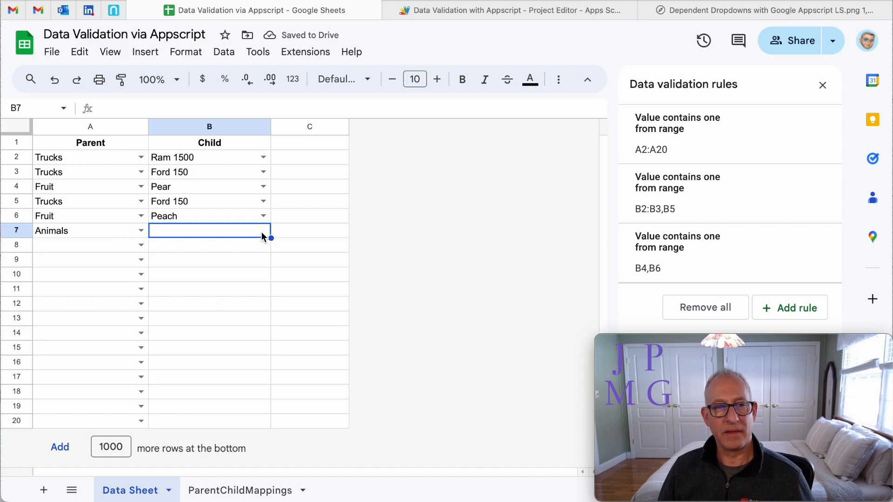
left_click(209, 230)
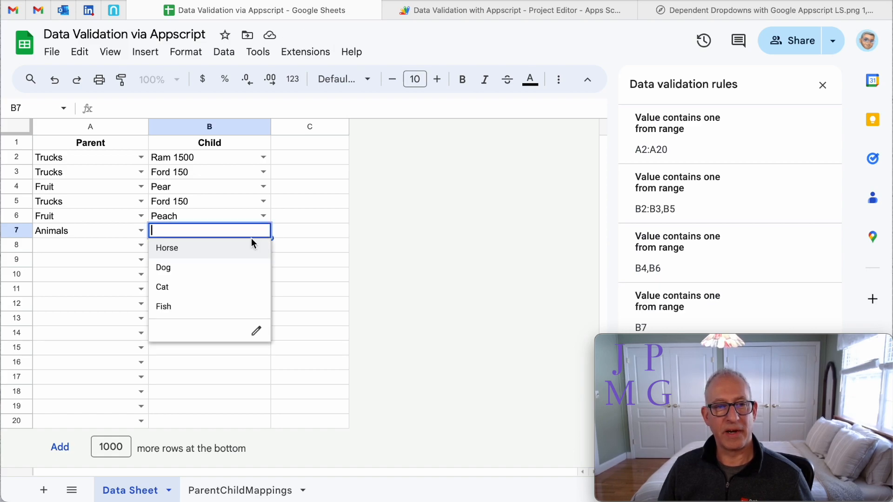
left_click(162, 267)
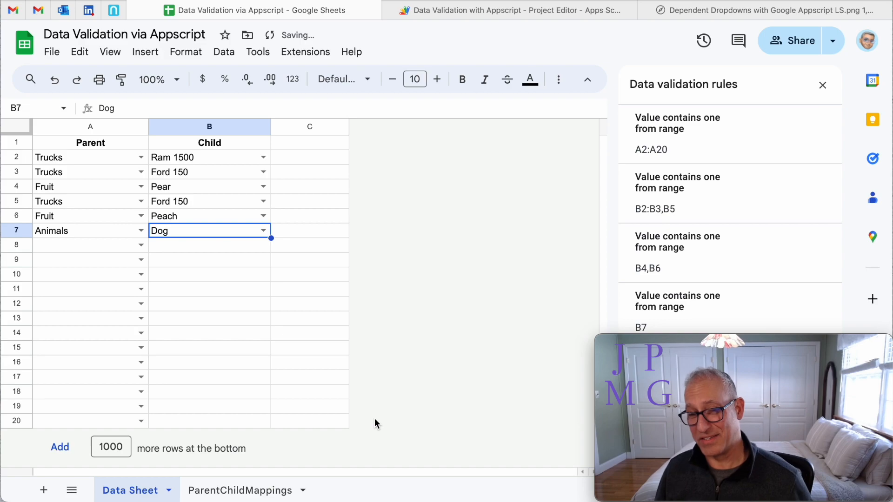
Step: Enter Names in F1 with Bob, Jeff, Sally, Mary and Hugh below it
left_click(240, 489)
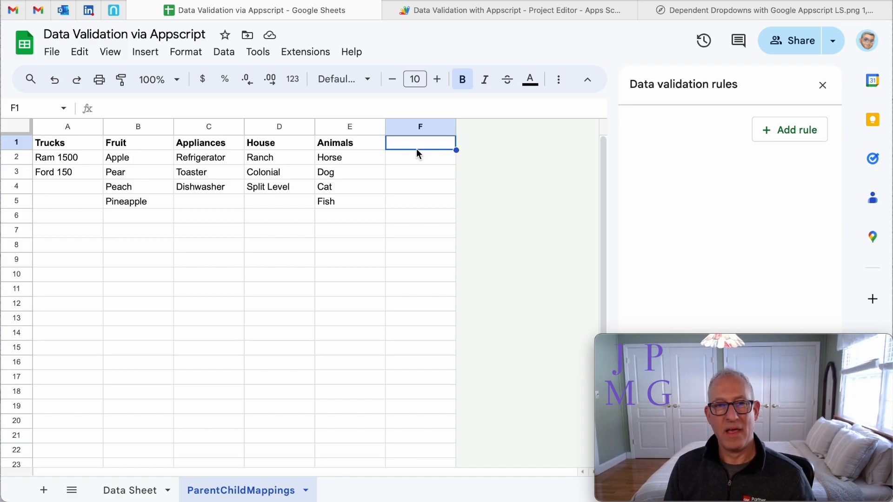
type("Names")
left_click(420, 157)
type("Bob")
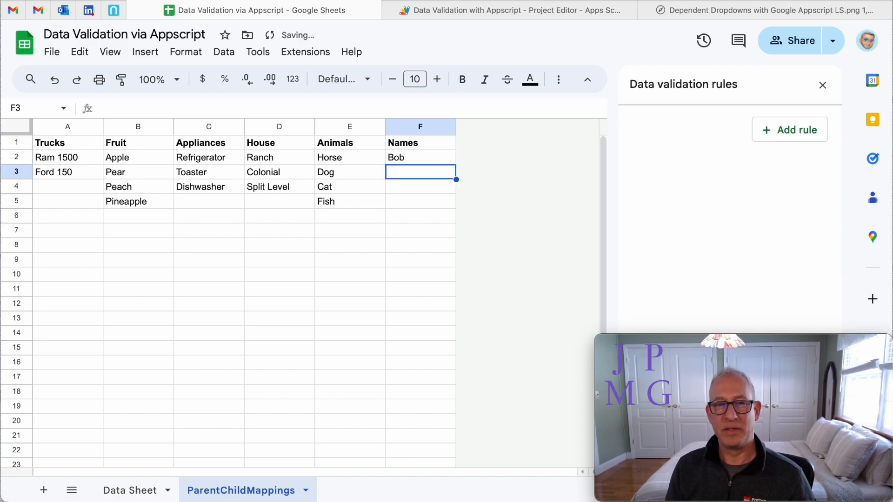
type("Sally")
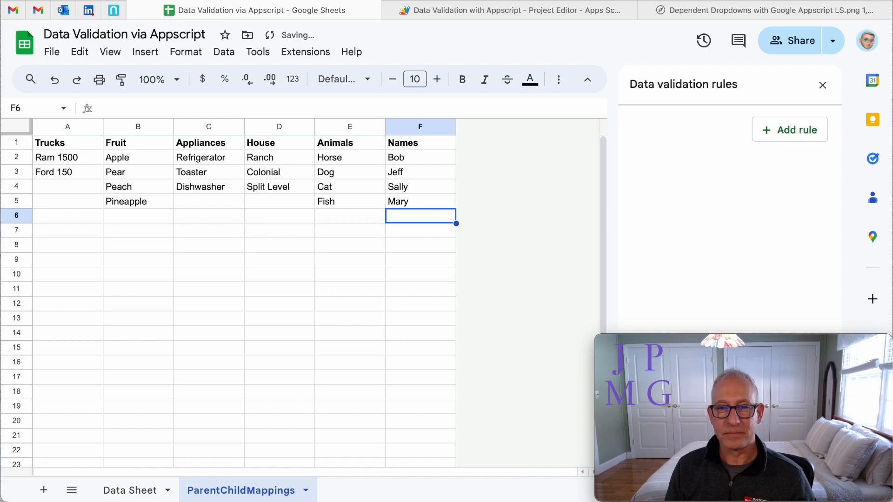
type("Hugh")
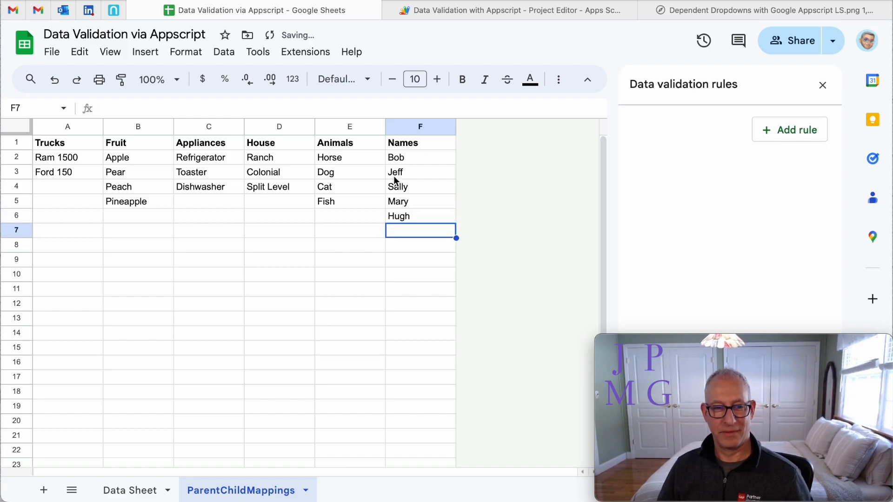
left_click(129, 490)
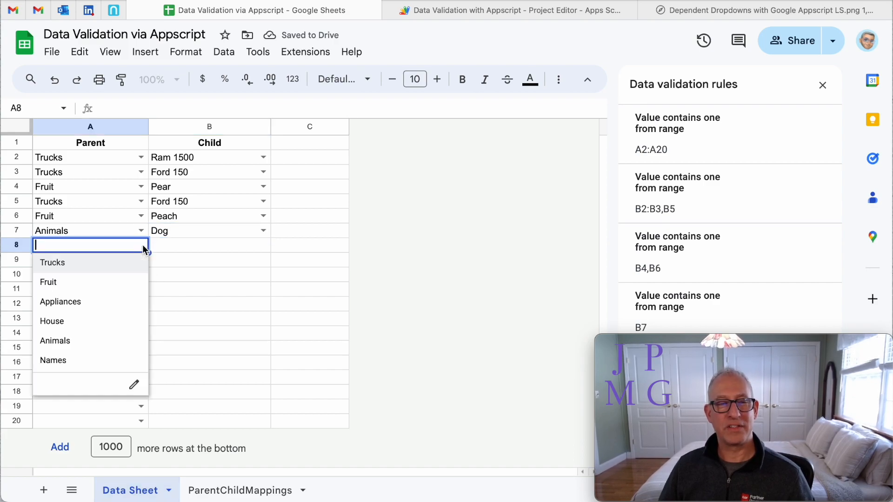
Step: Pick Names as A8's parent and Sally as B8's child
left_click(53, 360)
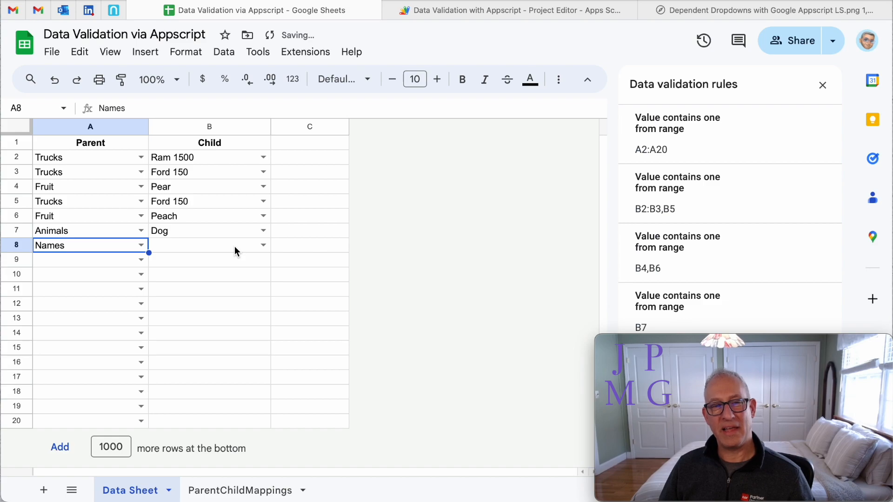
left_click(262, 245)
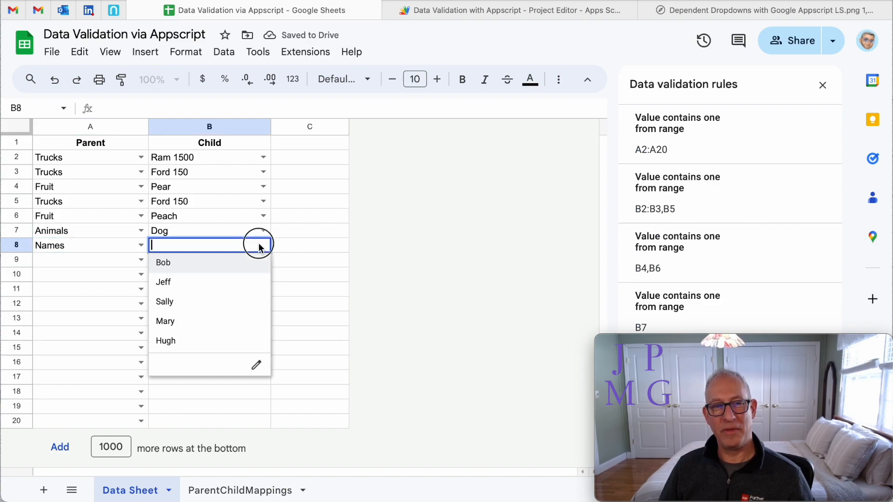
left_click(164, 301)
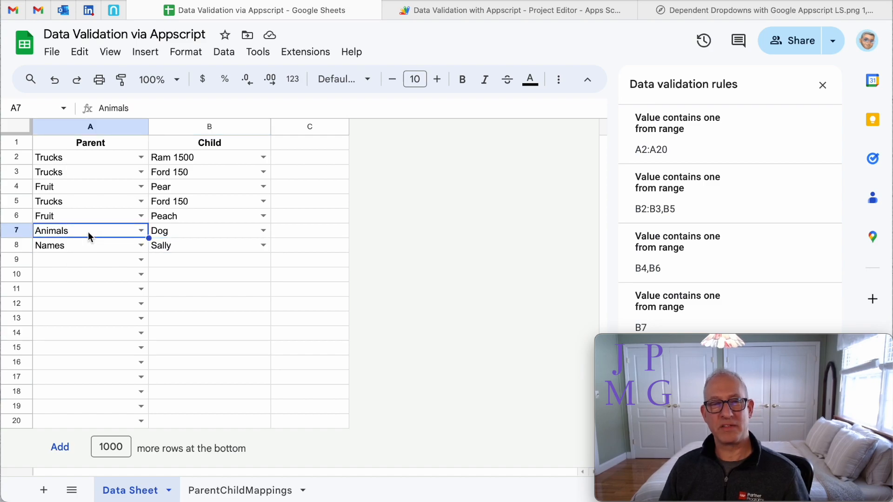
Step: Delete the Animals parent in A7, then clear parents A4:A6
key("Delete")
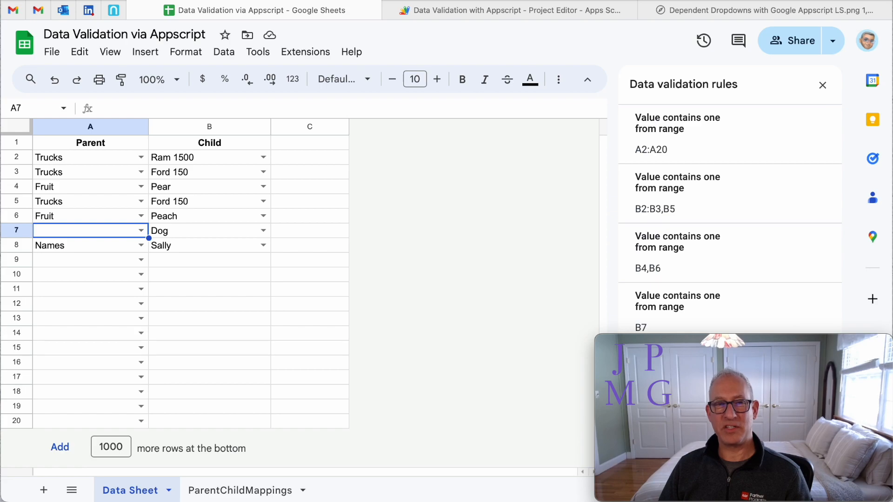
left_click(208, 230)
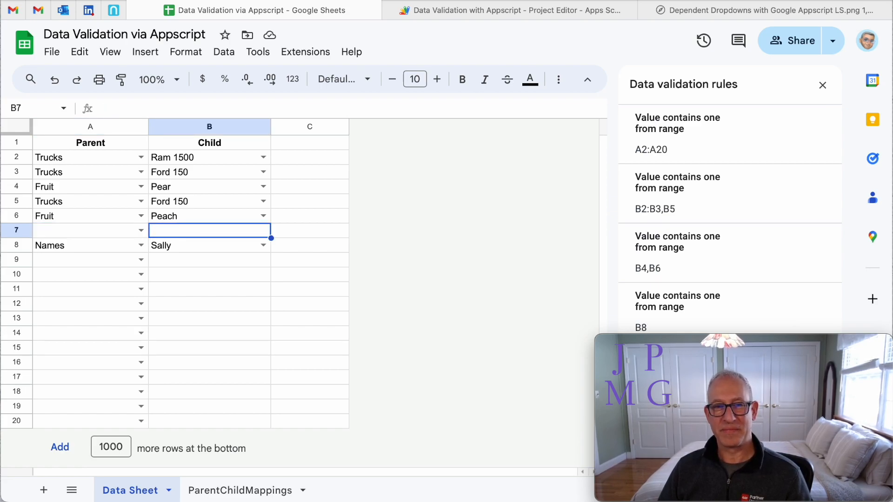
left_click(90, 231)
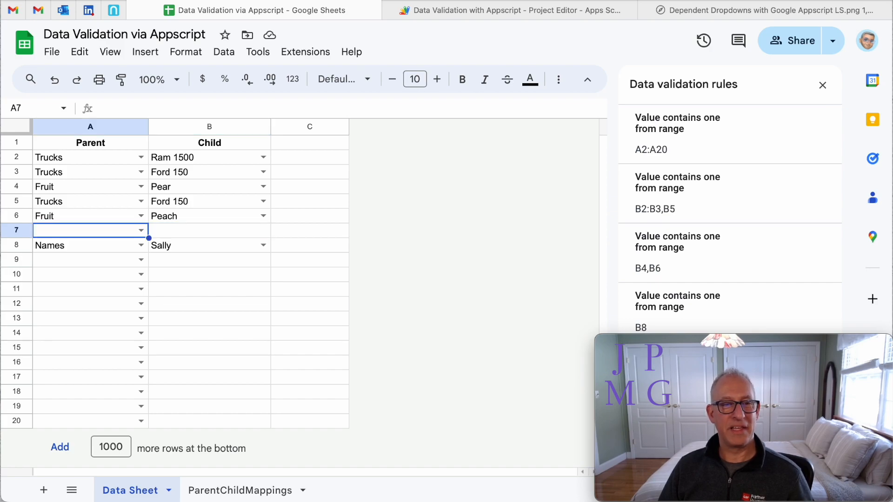
left_click(89, 245)
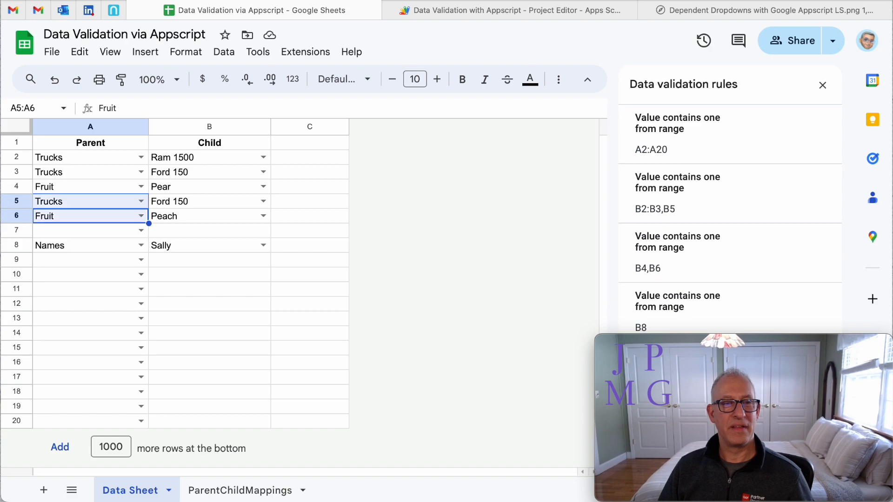
key("Delete")
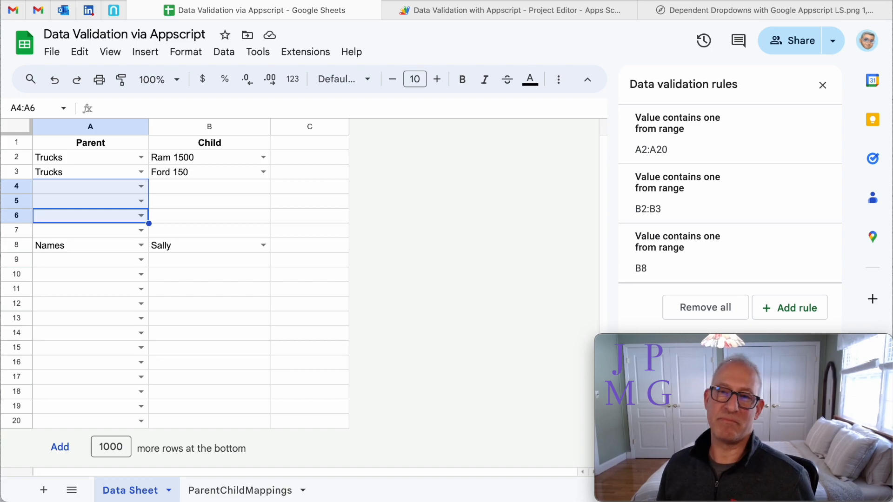
mouse_move(332, 96)
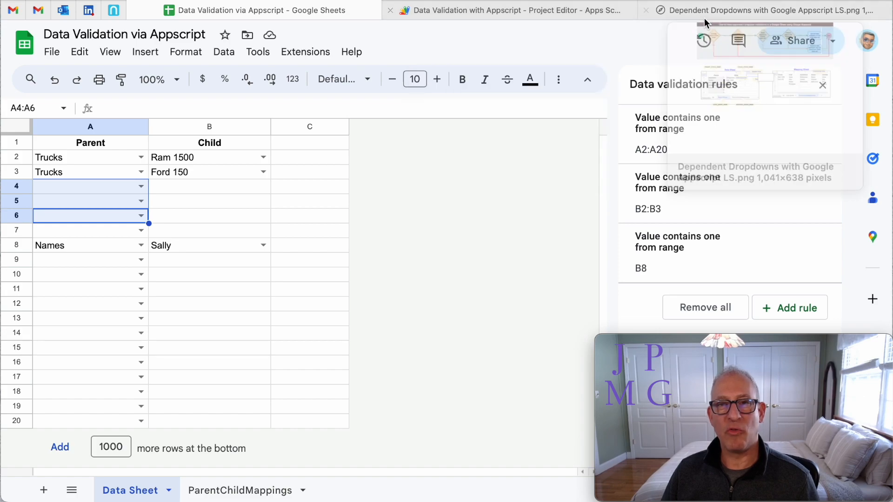
Step: Walk through the dependent-dropdown flowchart, then scroll the onSelectionChange Apps Script code
left_click(763, 11)
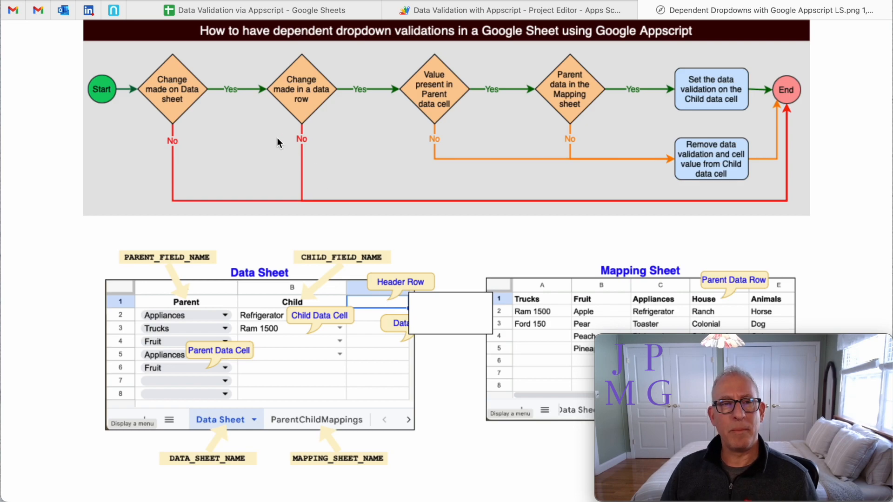
mouse_move(408, 155)
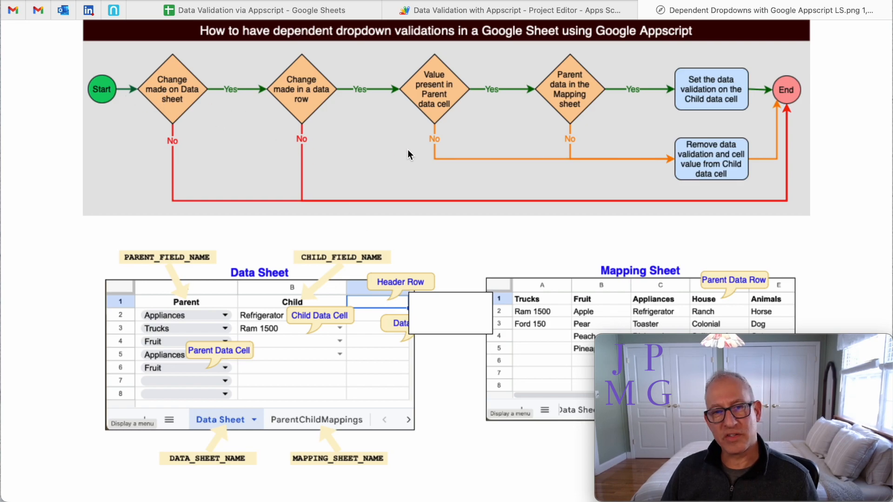
mouse_move(147, 157)
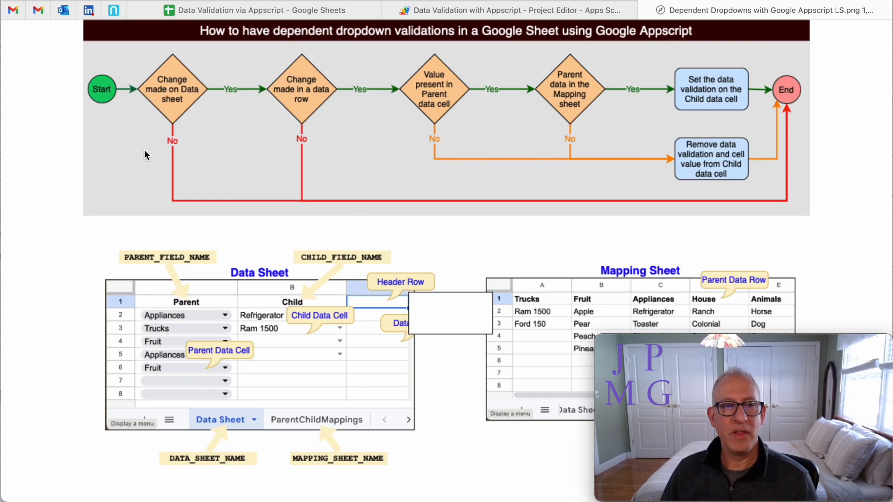
mouse_move(215, 162)
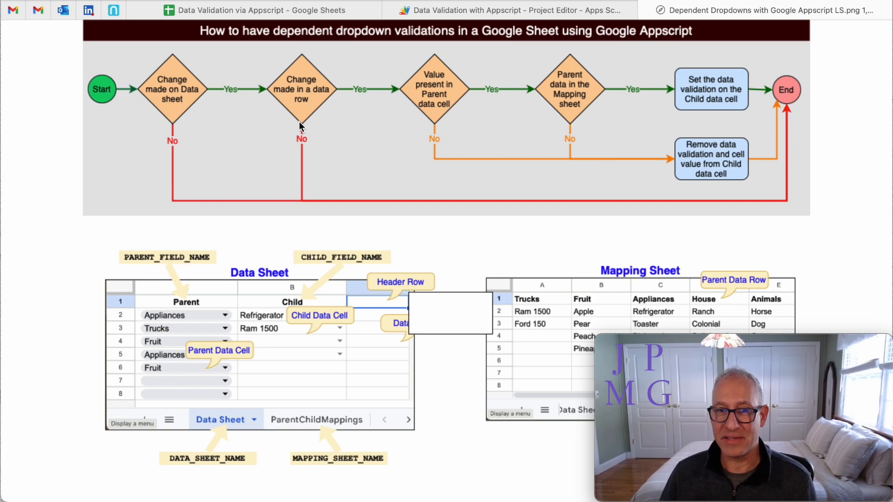
mouse_move(701, 220)
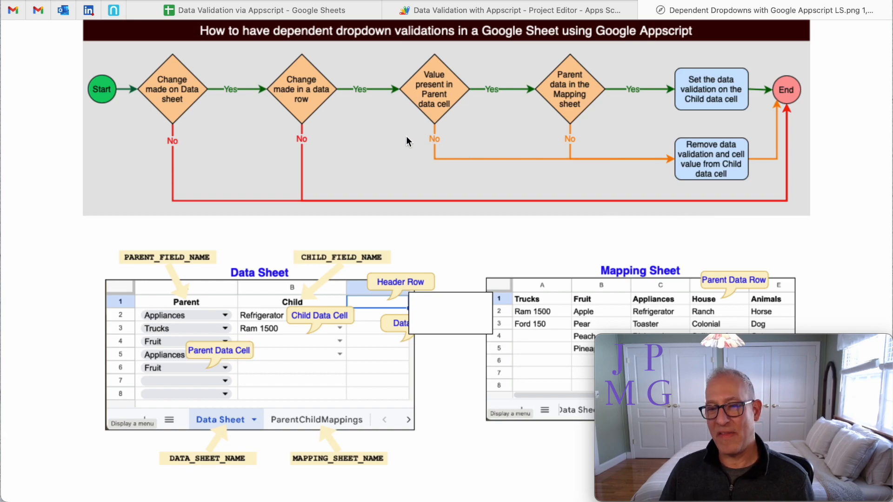
mouse_move(476, 182)
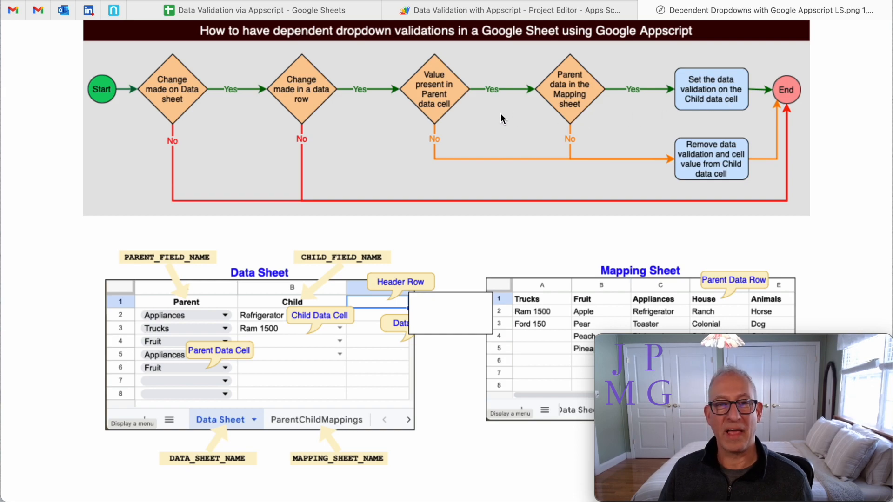
mouse_move(498, 111)
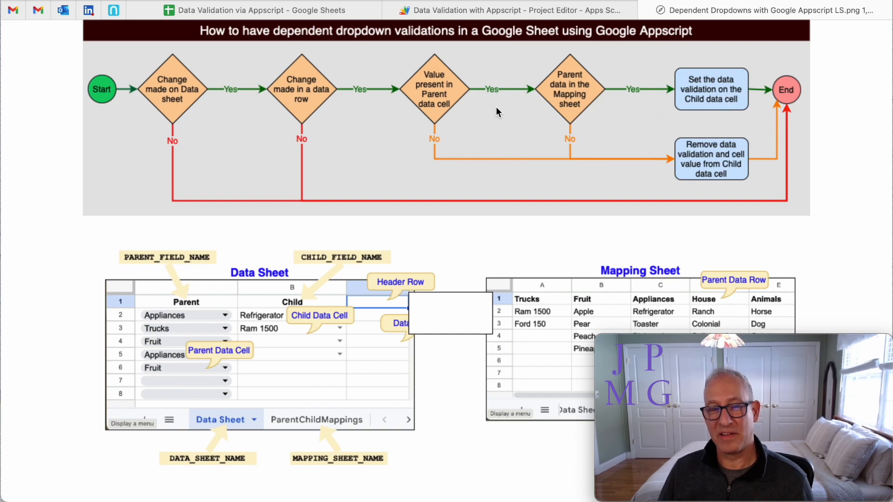
mouse_move(529, 147)
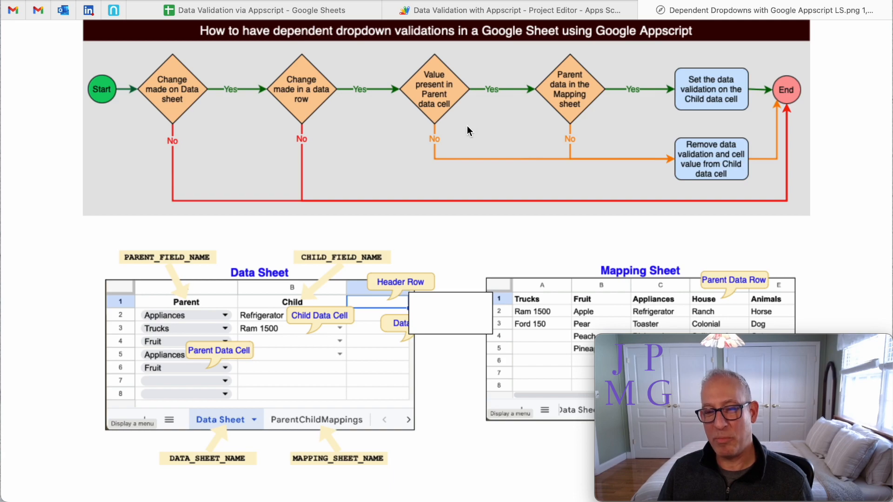
mouse_move(561, 117)
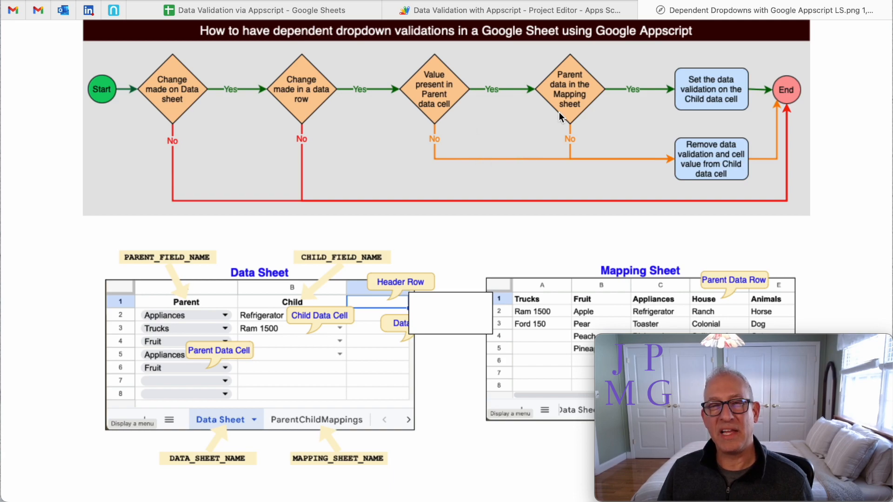
mouse_move(577, 155)
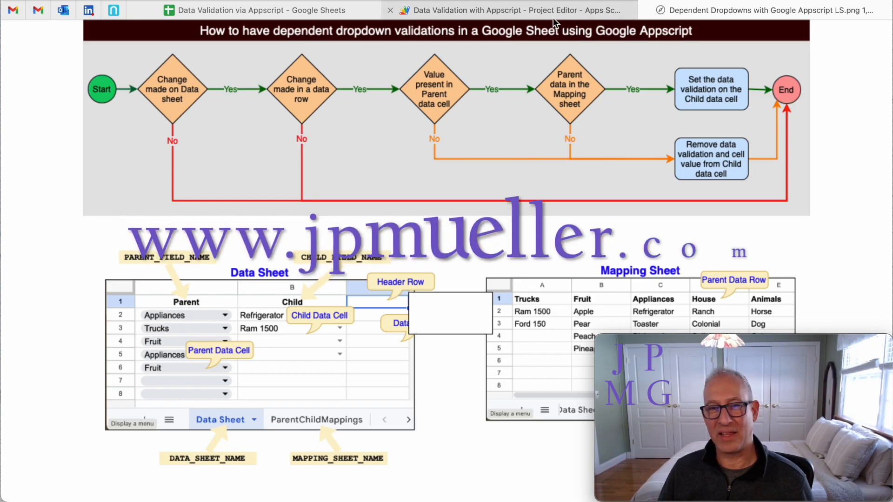
left_click(505, 10)
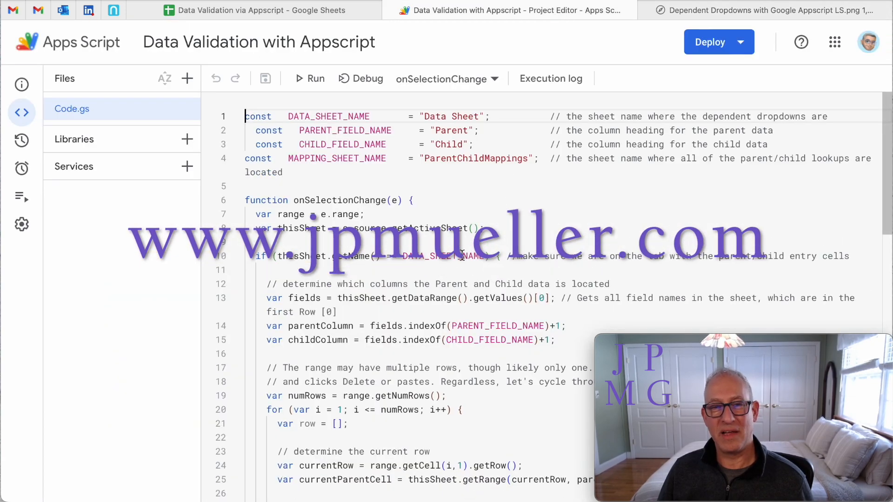
scroll("down", 3)
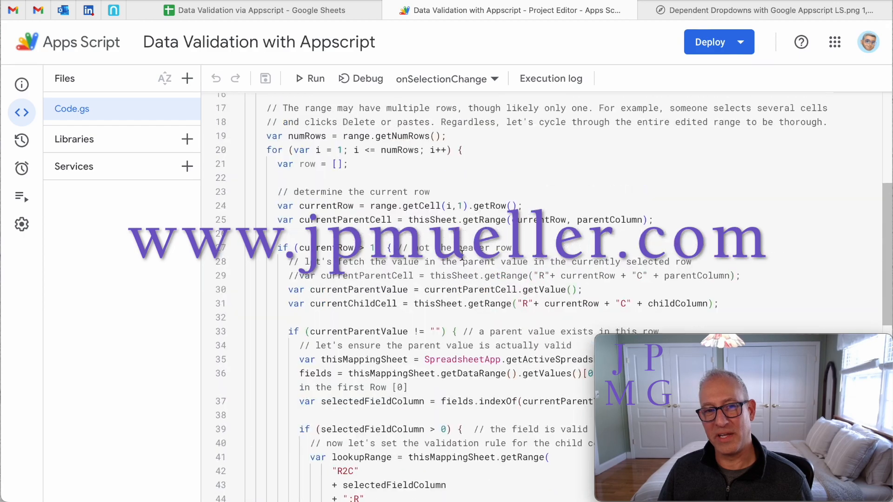